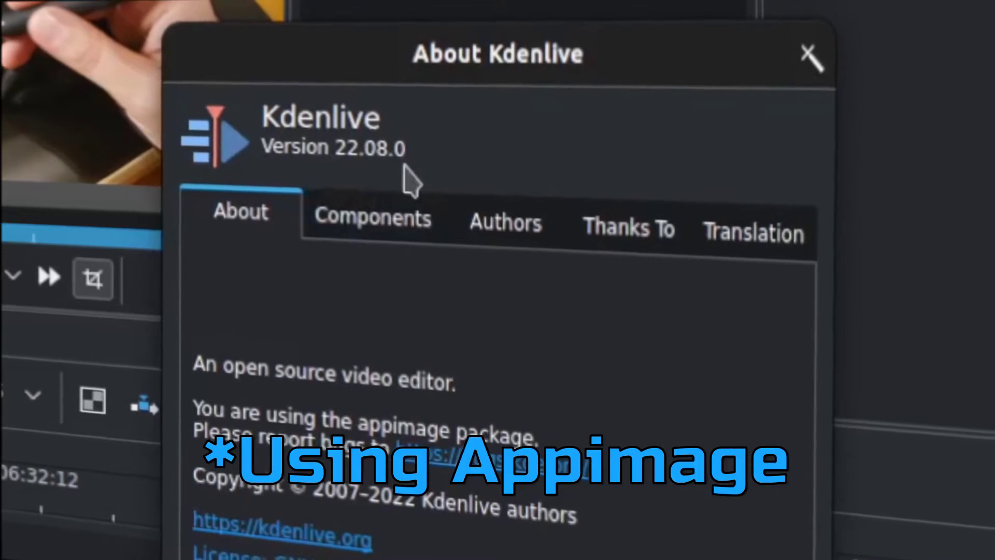
# Cancel the guide edit, then export guides as chapters '0:00 The Problem to Solve' to '7:36 Thank You'.
pyautogui.click(813, 54)
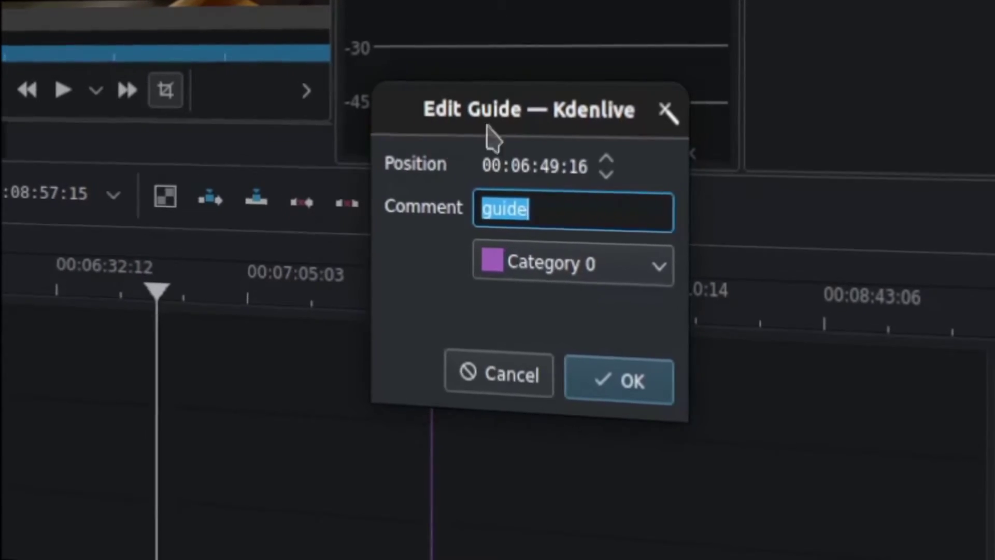
pyautogui.click(574, 264)
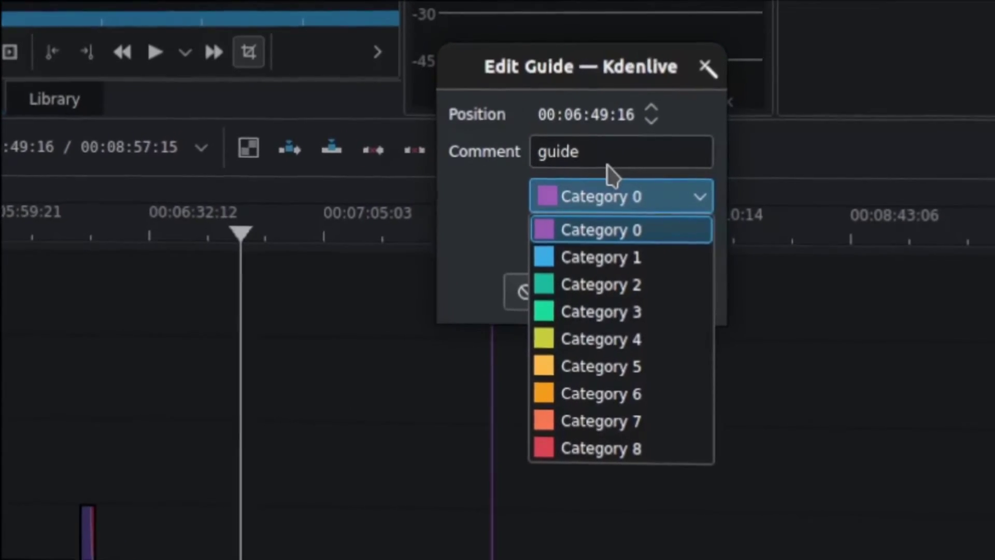
pyautogui.click(601, 230)
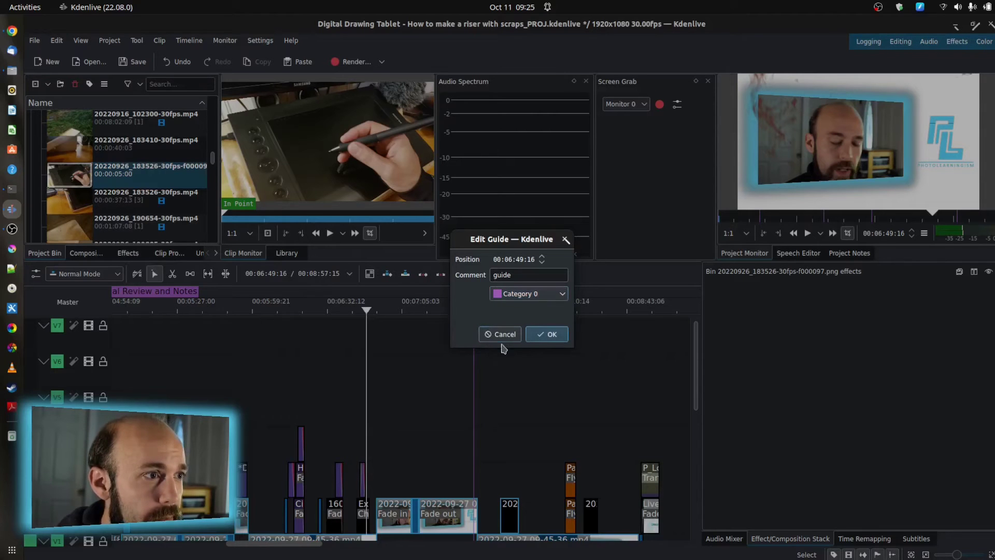
pyautogui.click(546, 334)
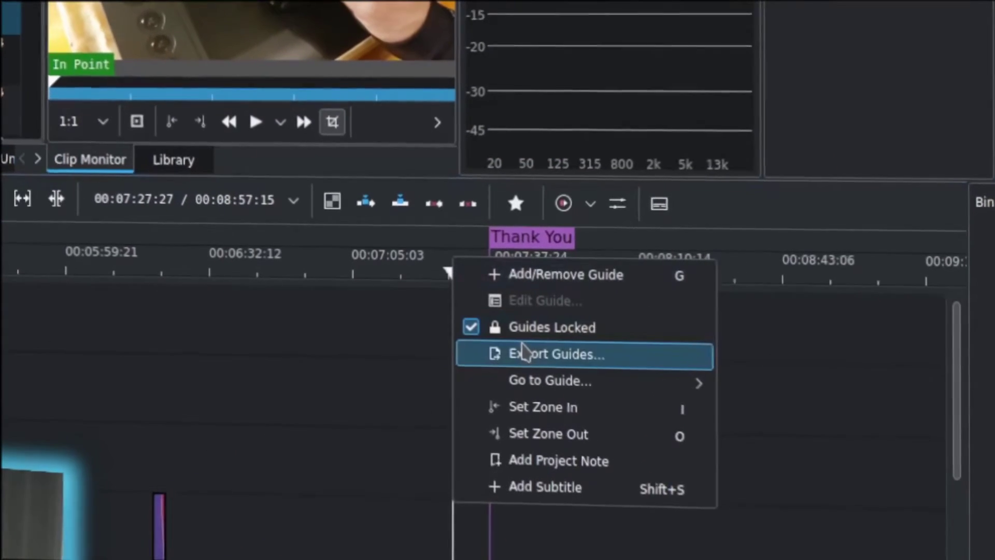
pyautogui.click(556, 354)
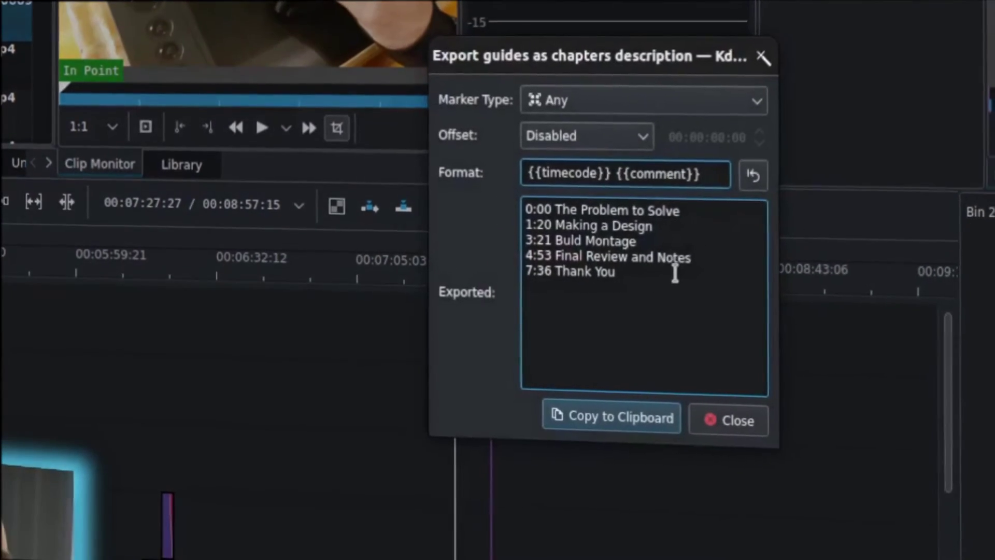